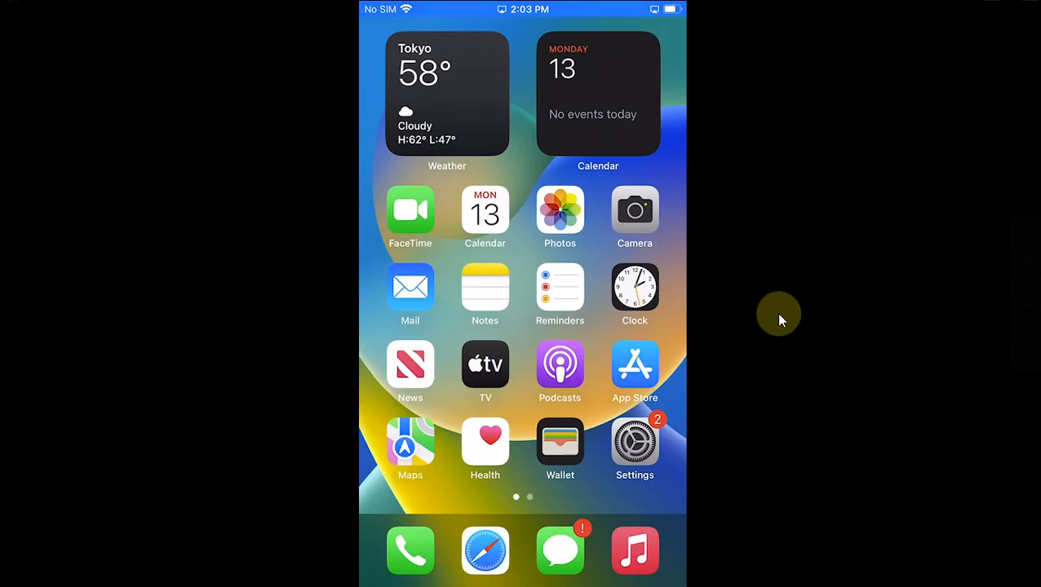
- Try downloading YouTube from App Store's Top iPhone apps this week list
scroll("left", 3)
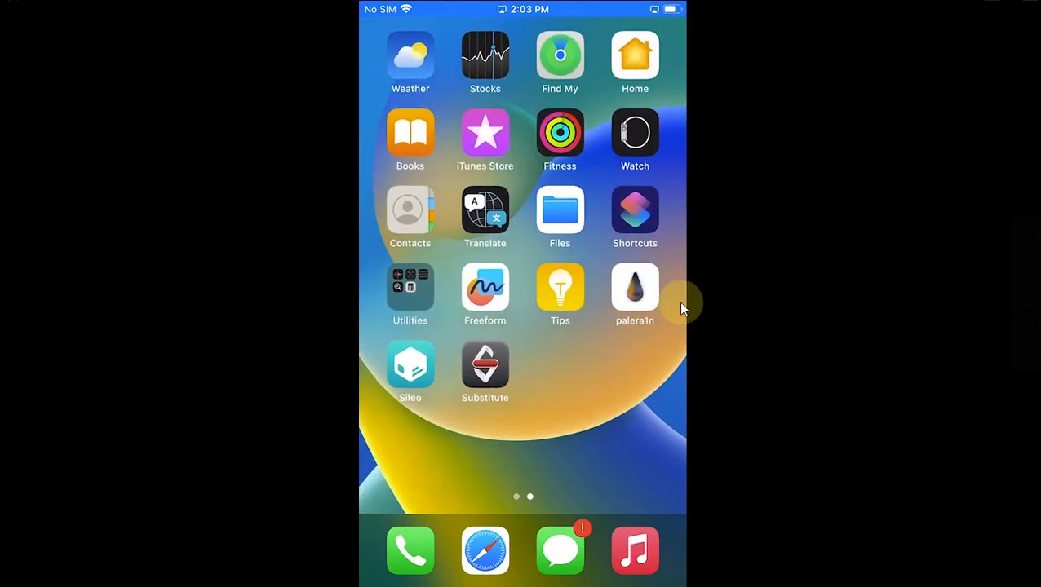
left_click(635, 294)
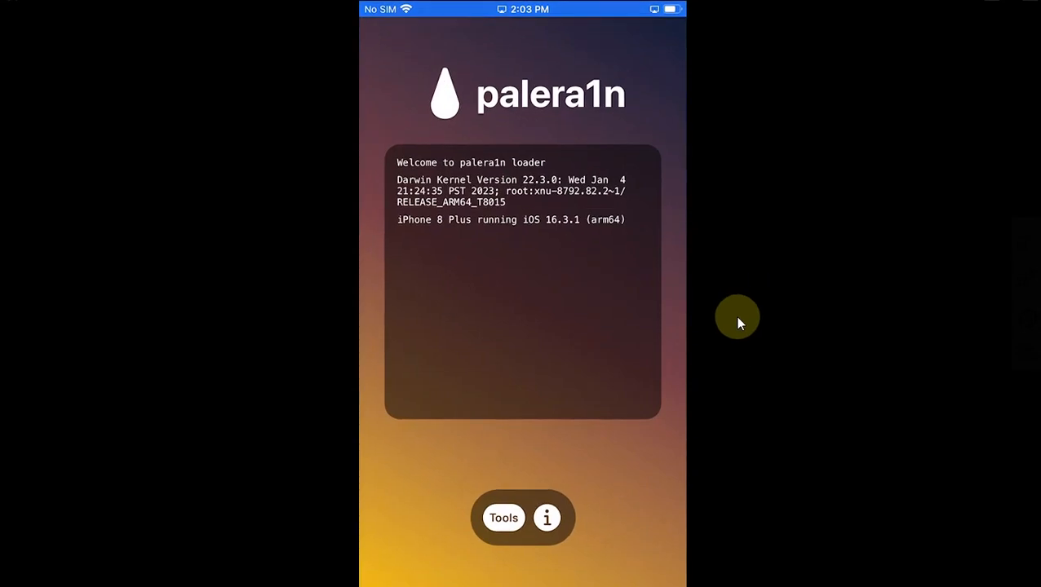
mouse_move(735, 273)
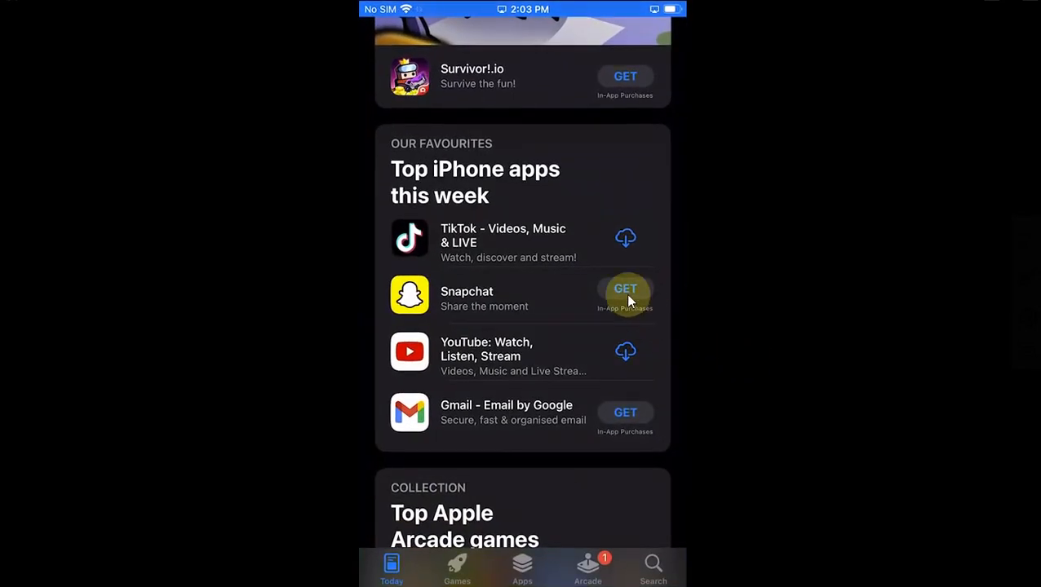
mouse_move(756, 300)
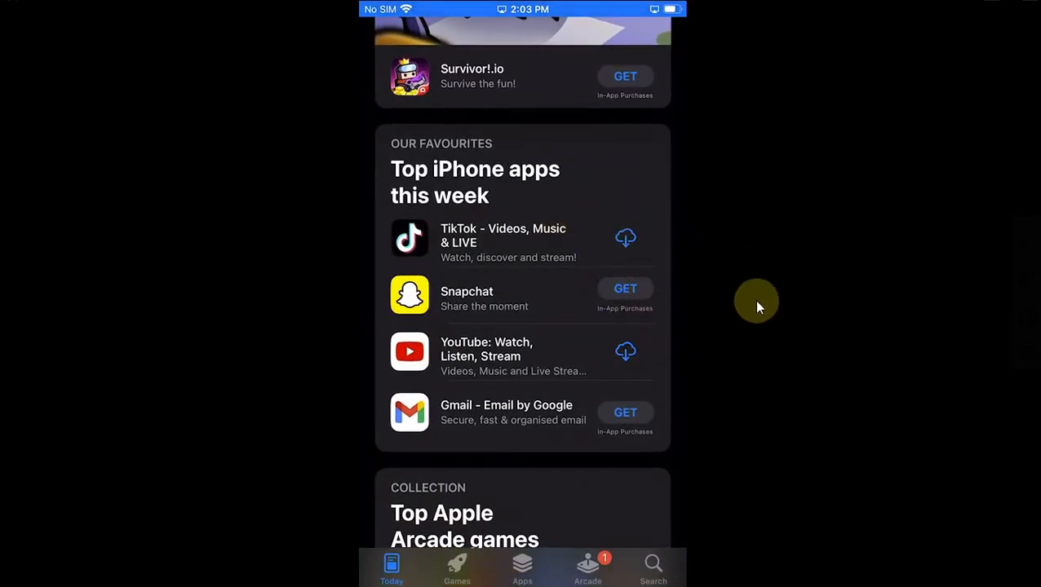
mouse_move(642, 362)
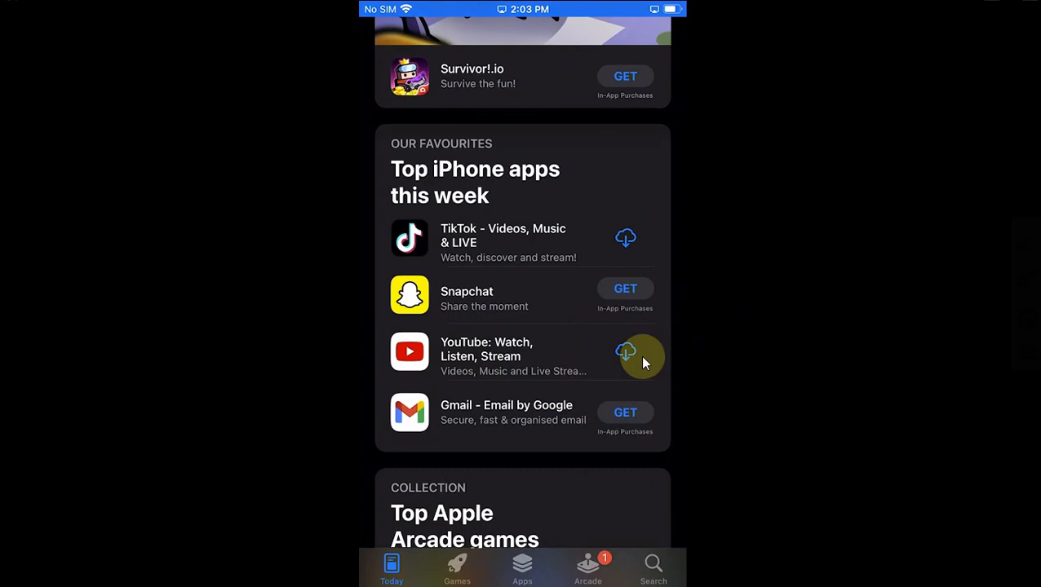
left_click(625, 352)
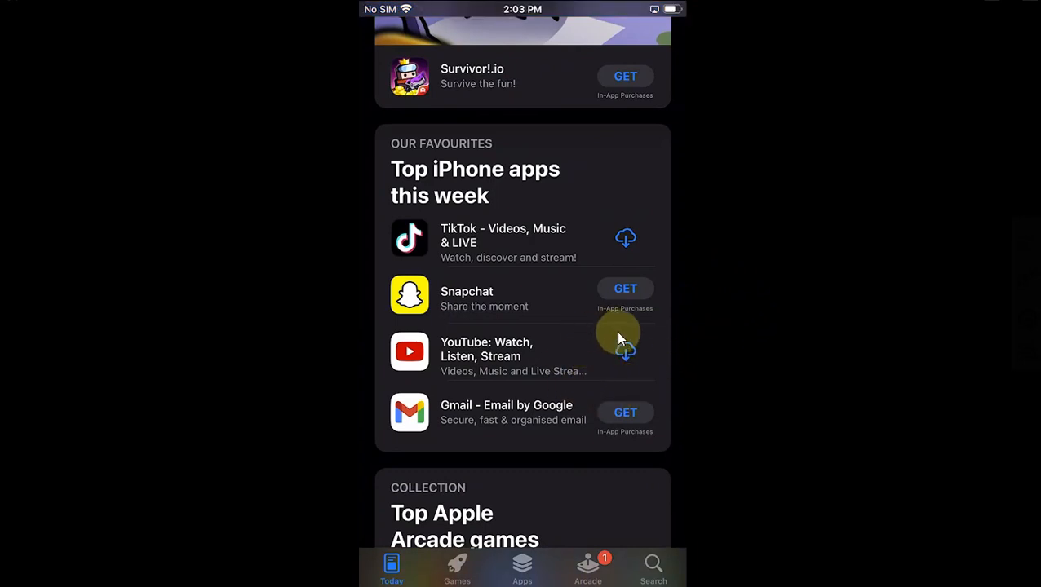
mouse_move(756, 290)
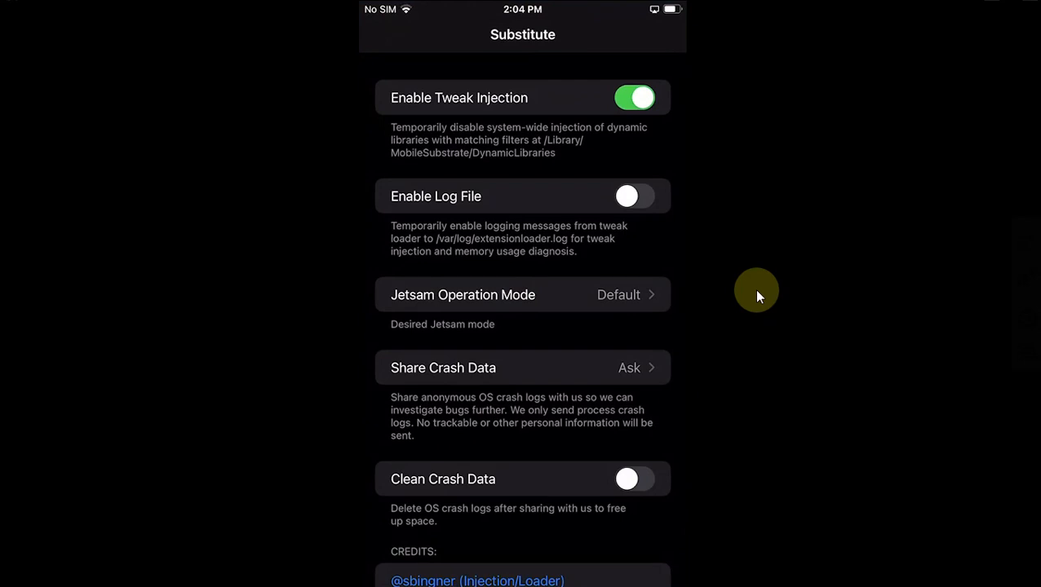
- Switch off Substitute's Enable Tweak Injection toggle
left_click(634, 98)
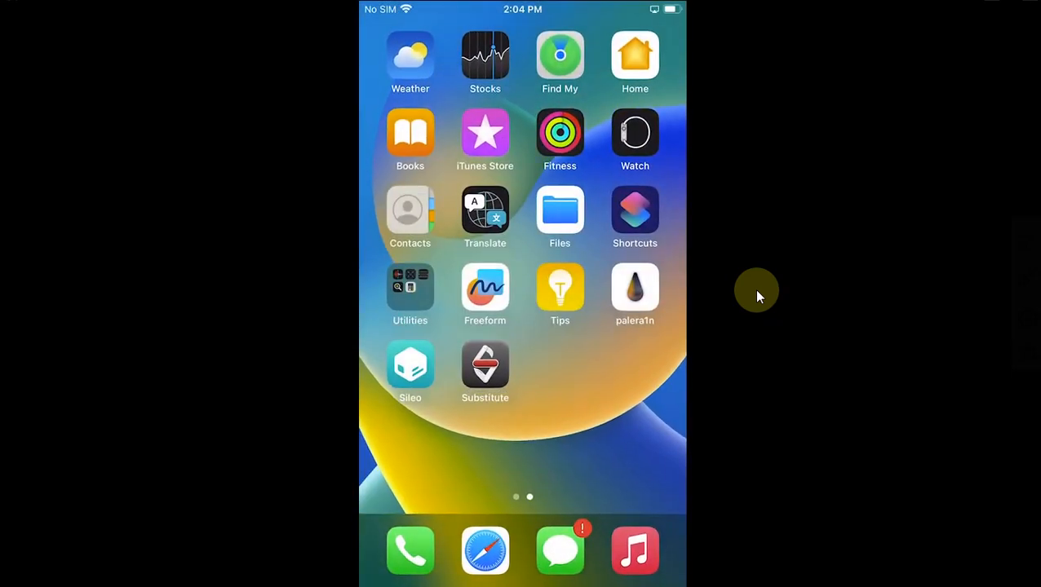
- Respring the phone from the palera1n loader's Tools list
left_click(634, 289)
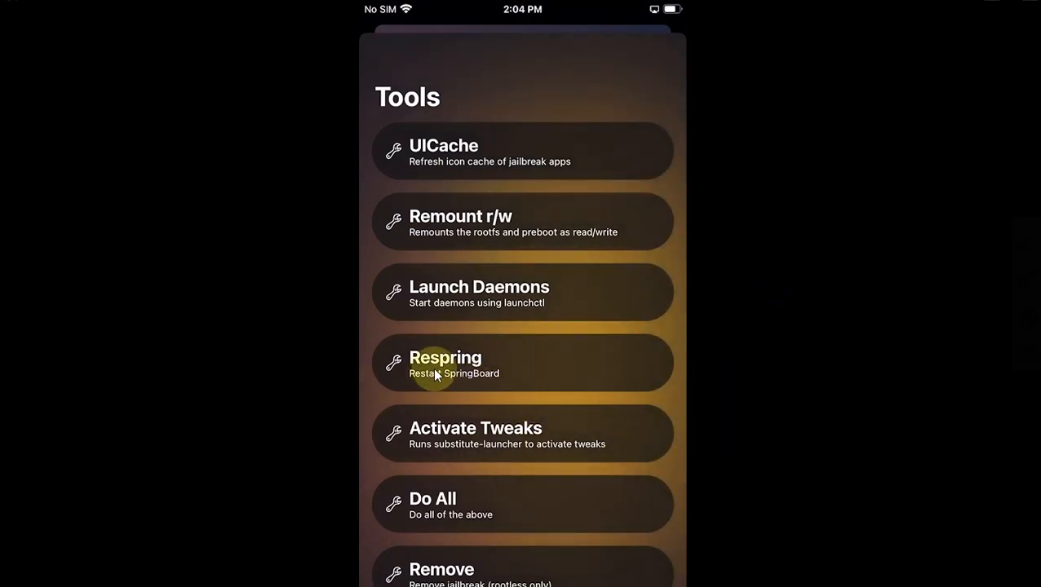
left_click(445, 363)
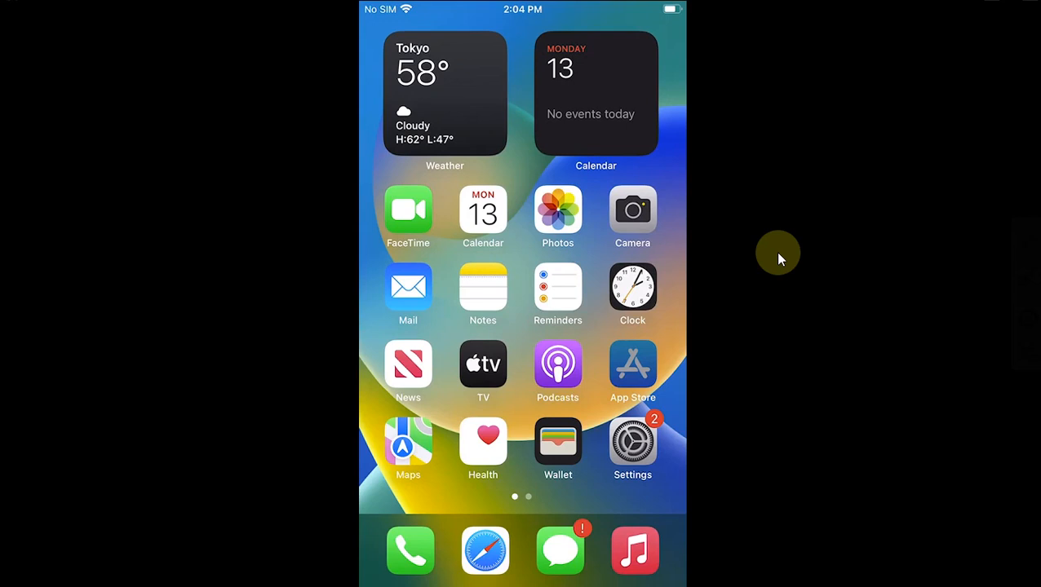
- Download YouTube from App Store's Top iPhone apps list until it installs
left_click(632, 364)
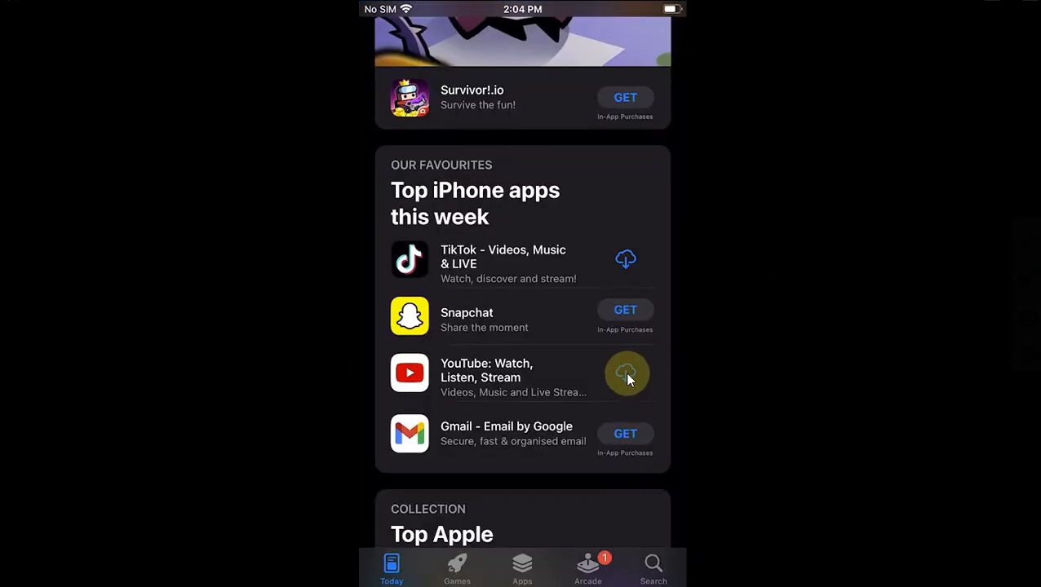
left_click(626, 373)
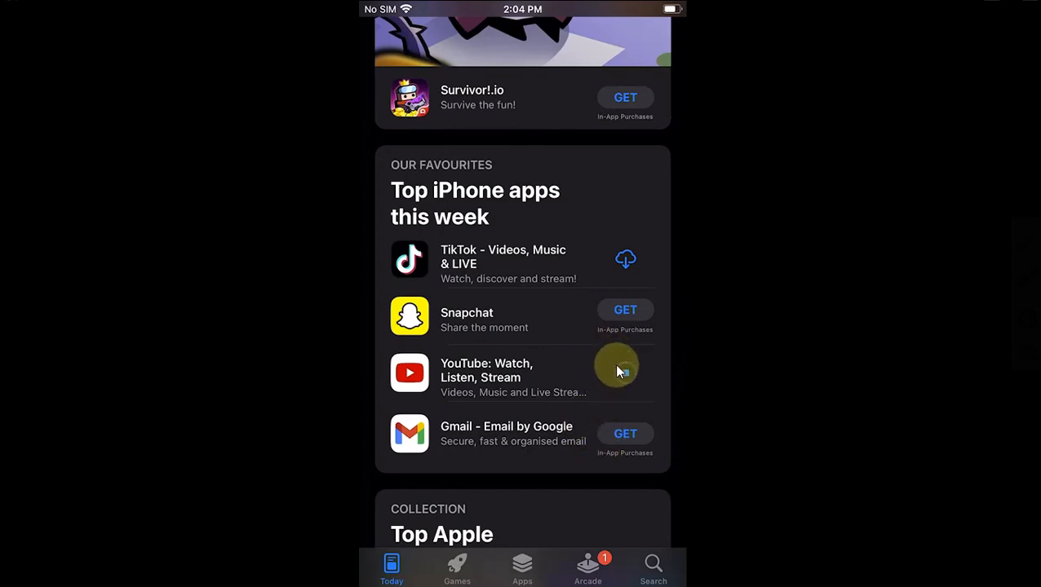
left_click(625, 373)
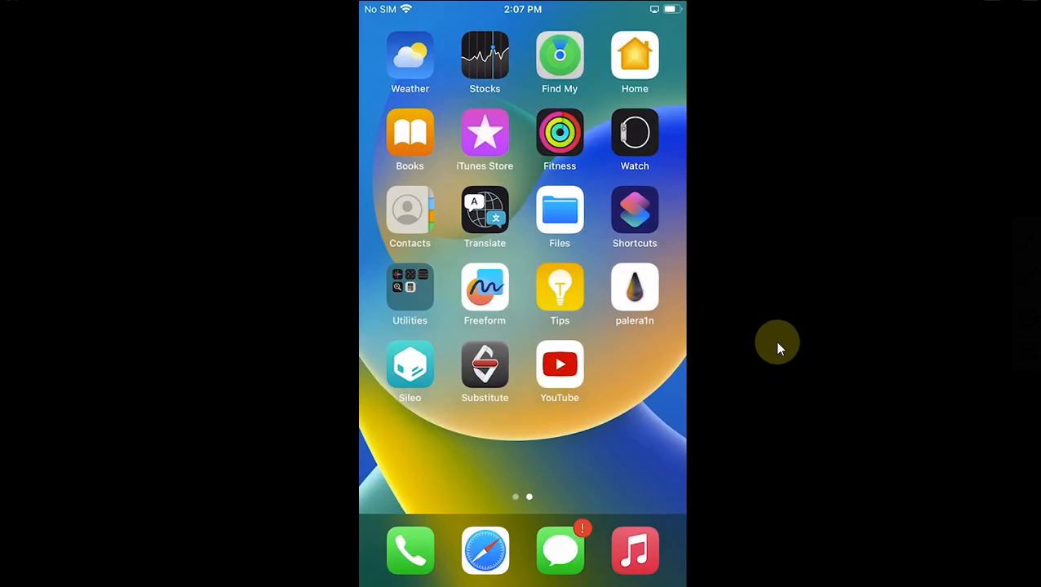
- Turn Substitute's tweak injection back on and open the palera1n loader's Tools list
left_click(484, 371)
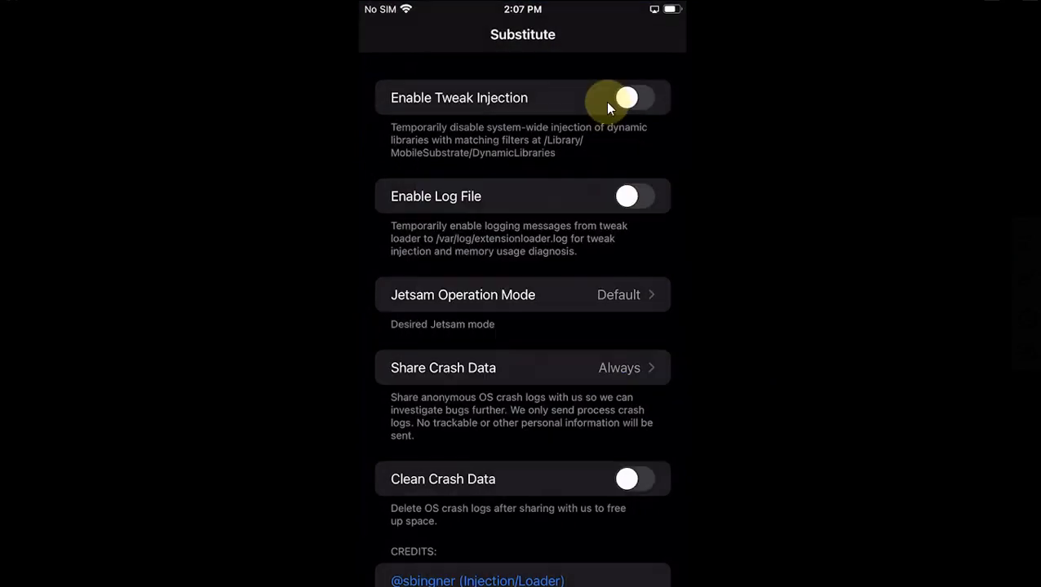
left_click(634, 98)
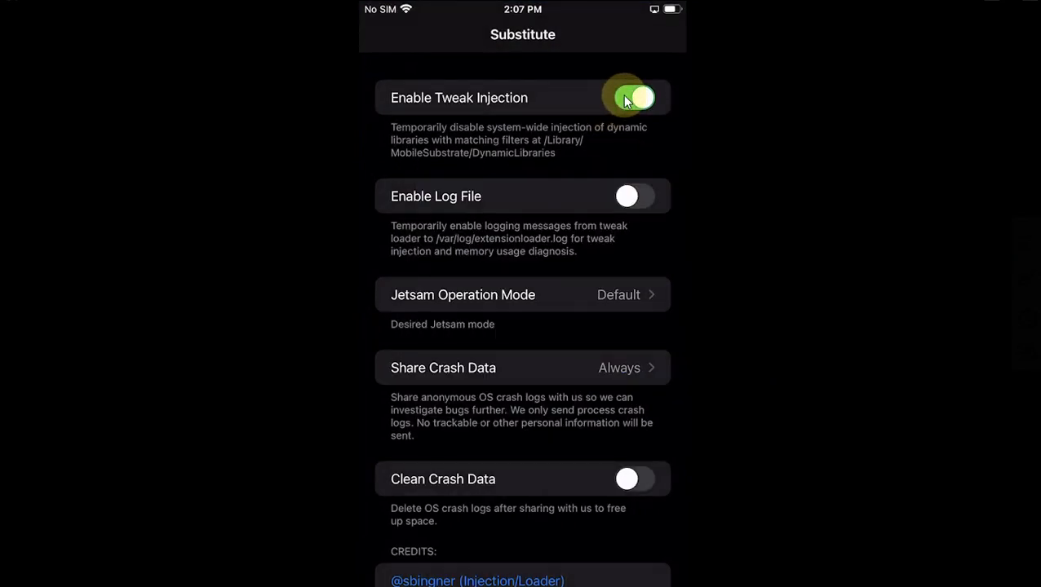
left_click(634, 97)
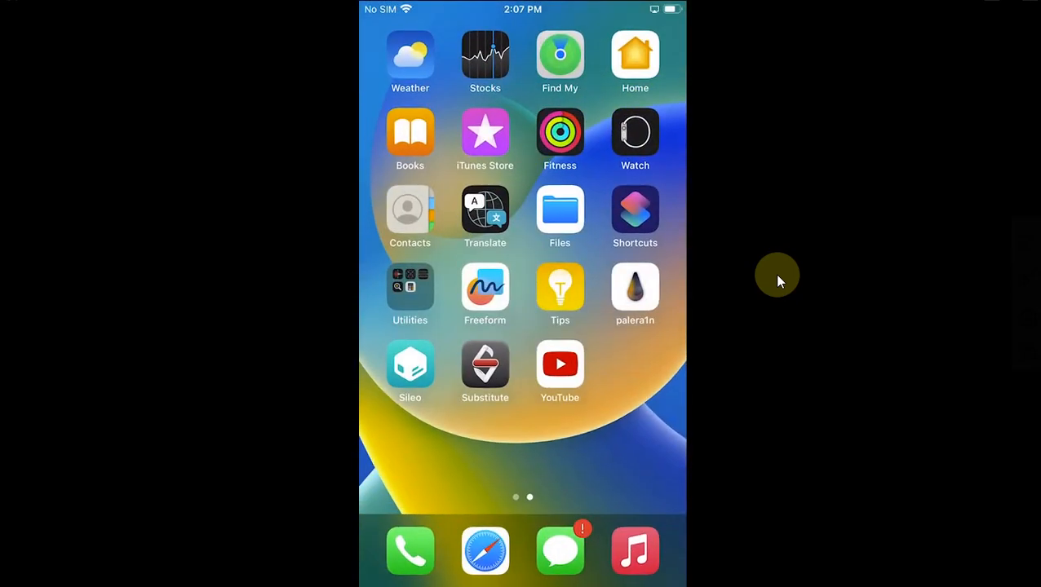
left_click(635, 288)
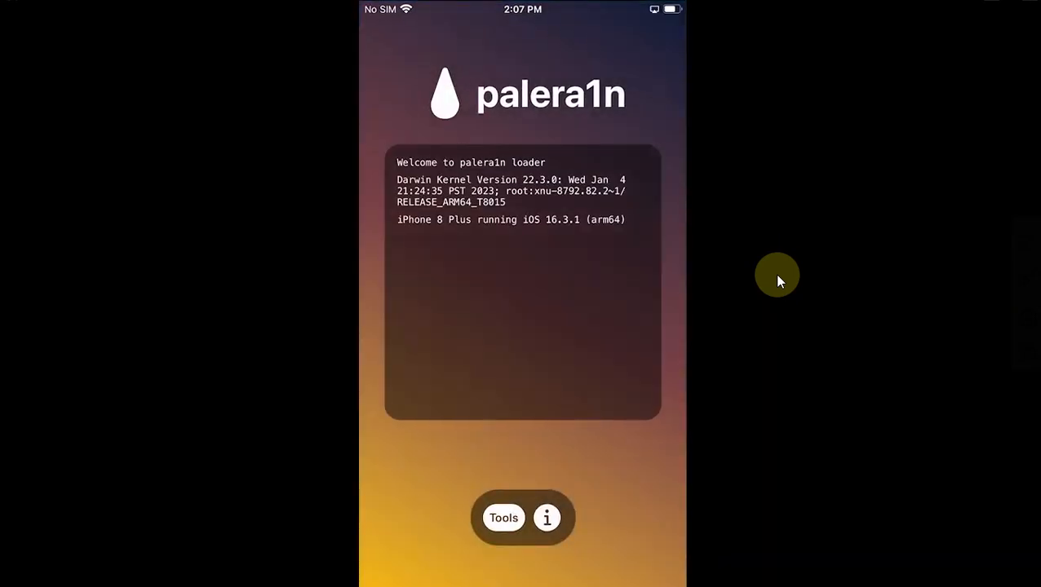
left_click(504, 518)
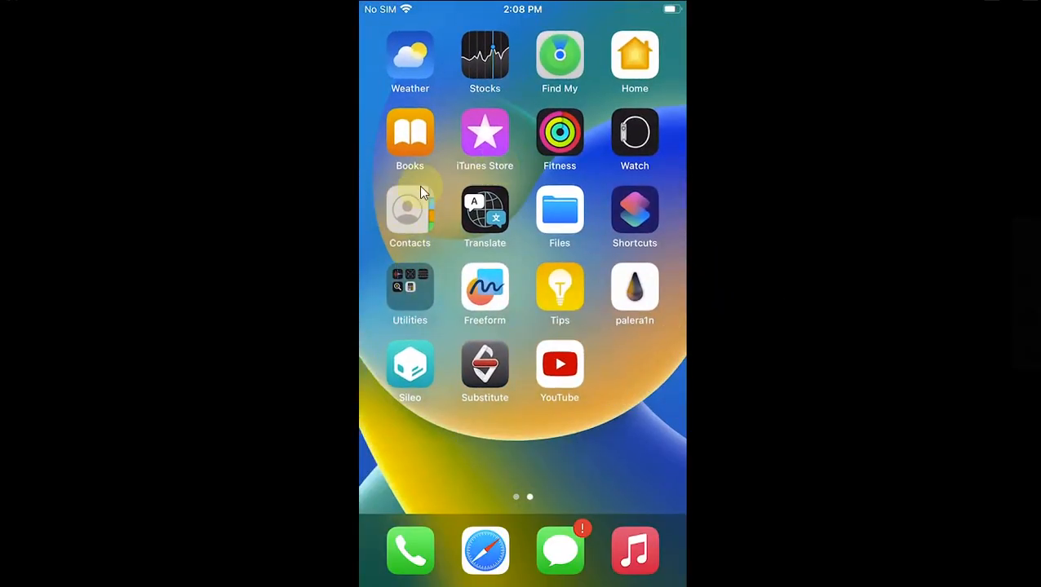
mouse_move(760, 330)
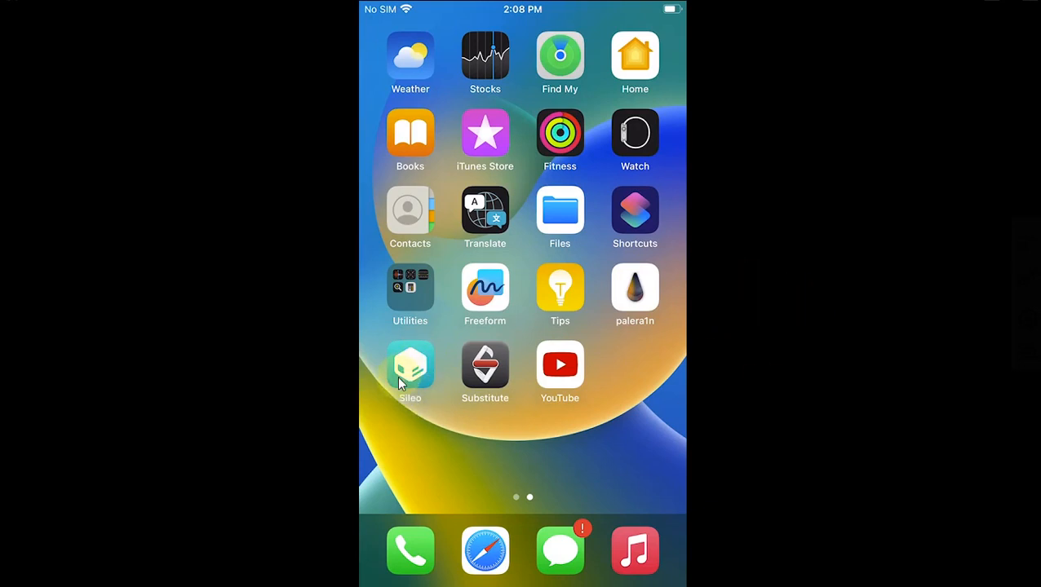
- Review Sileo's five repositories in the Sources tab
left_click(410, 365)
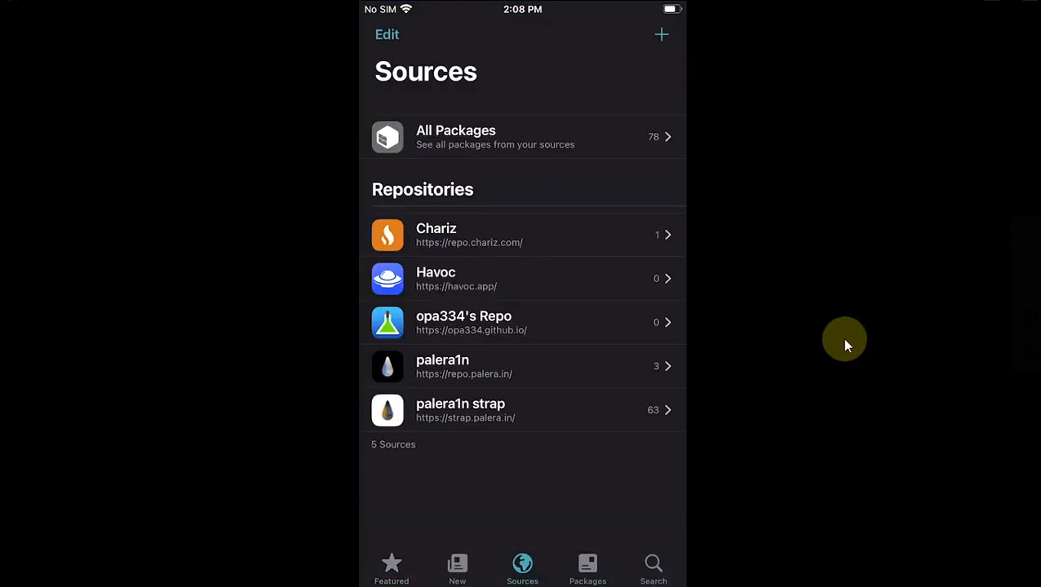
mouse_move(459, 341)
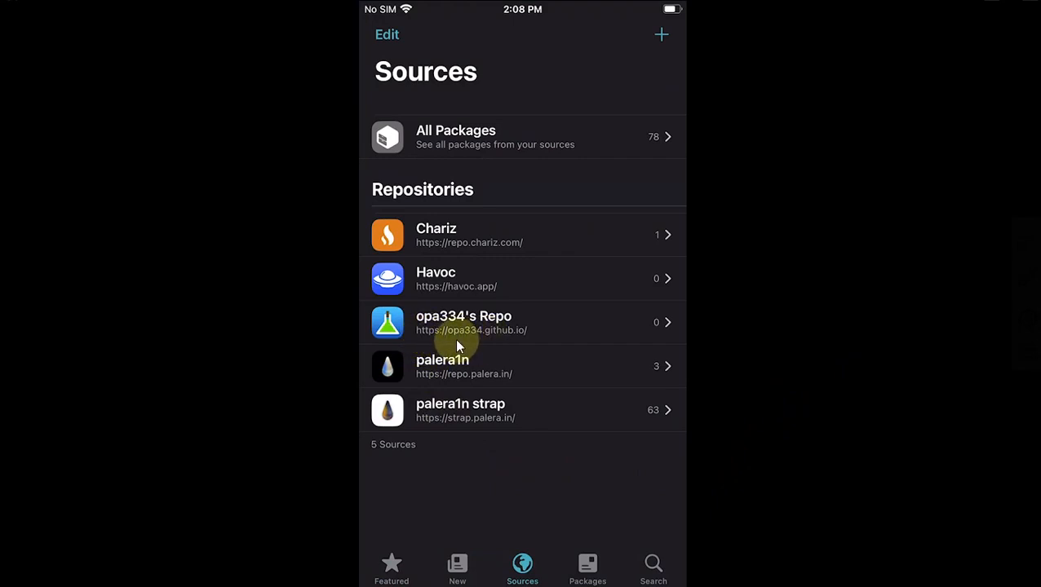
mouse_move(504, 342)
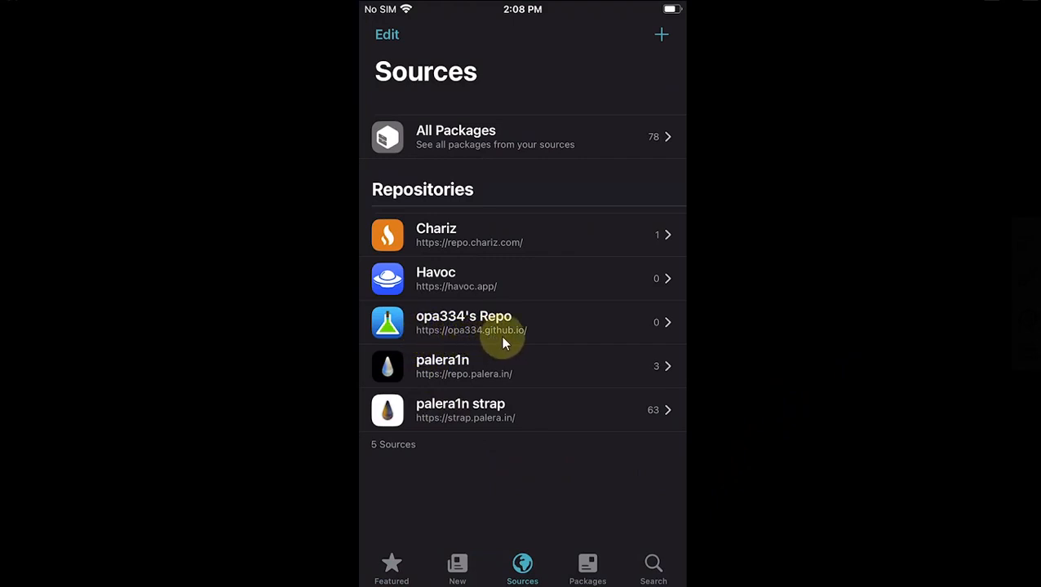
left_click(463, 322)
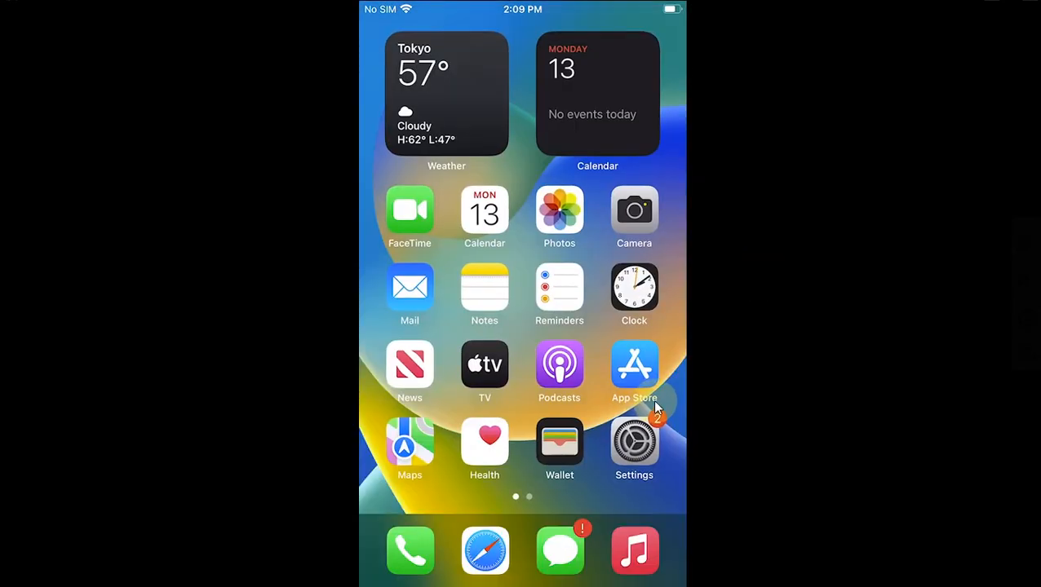
- View Choicy's App Store options in Settings, with both tweak toggles off
left_click(633, 440)
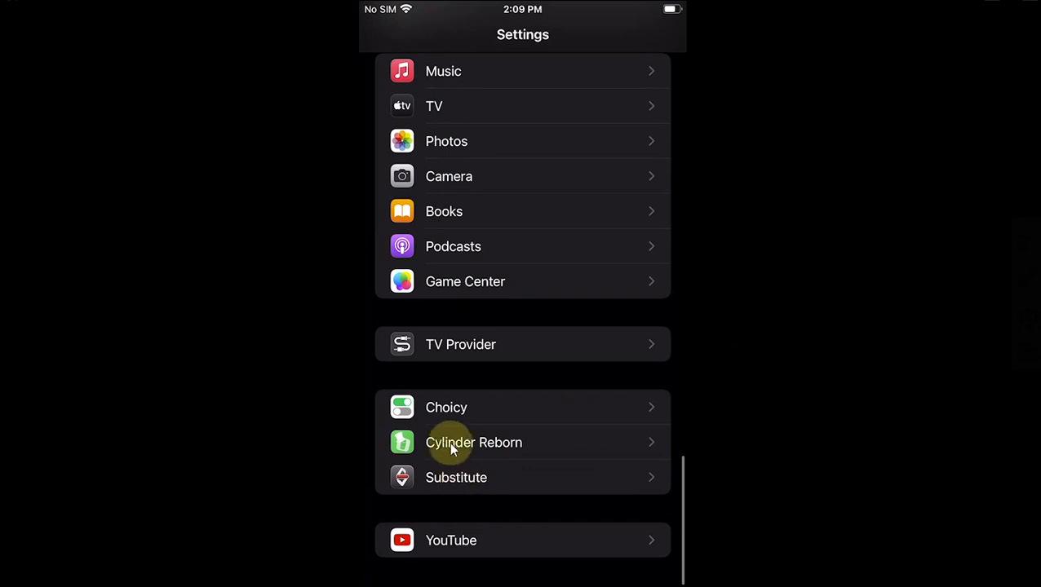
mouse_move(446, 416)
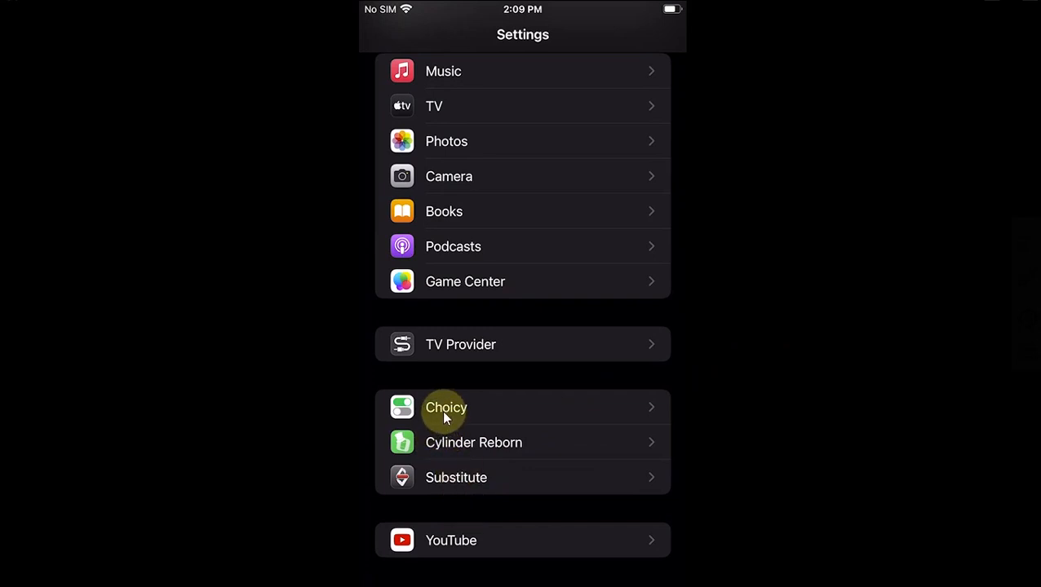
left_click(445, 407)
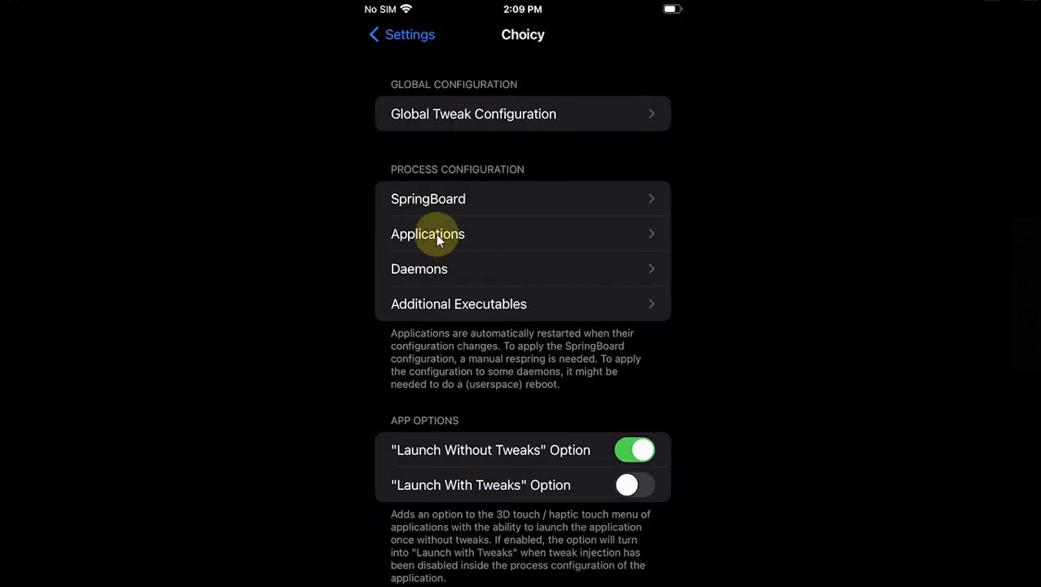
left_click(428, 234)
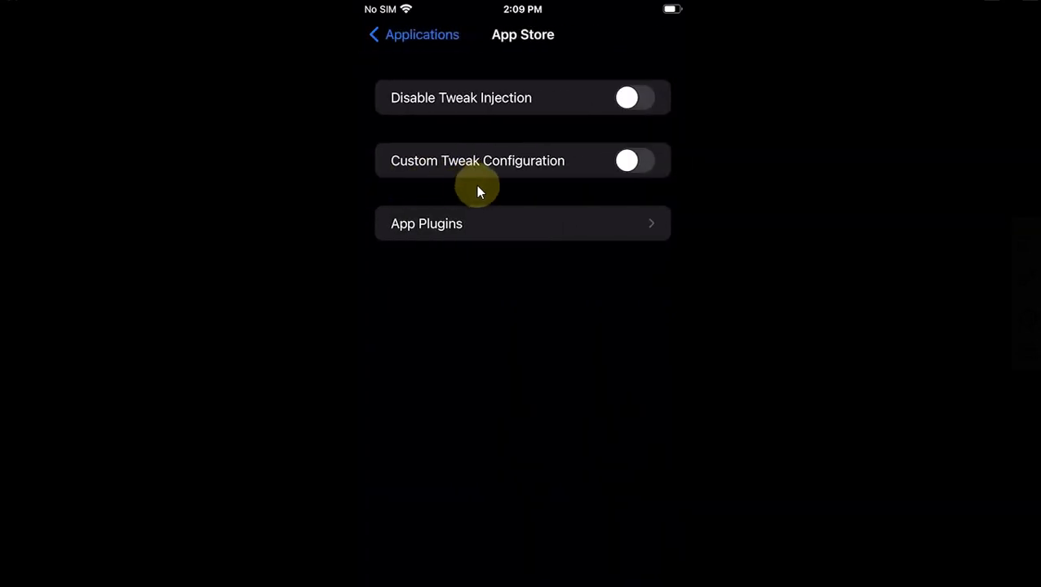
mouse_move(813, 235)
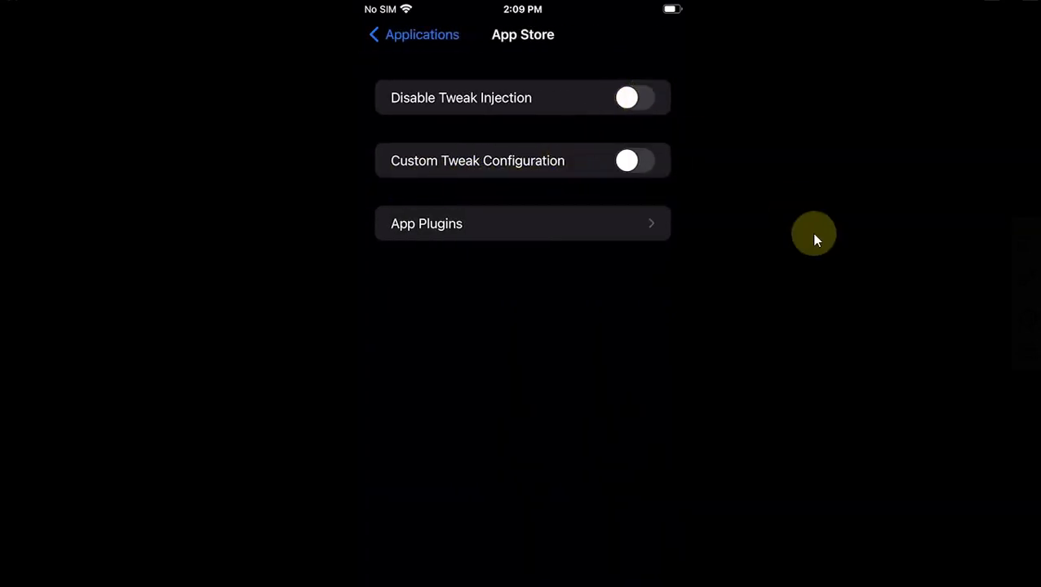
left_click(636, 97)
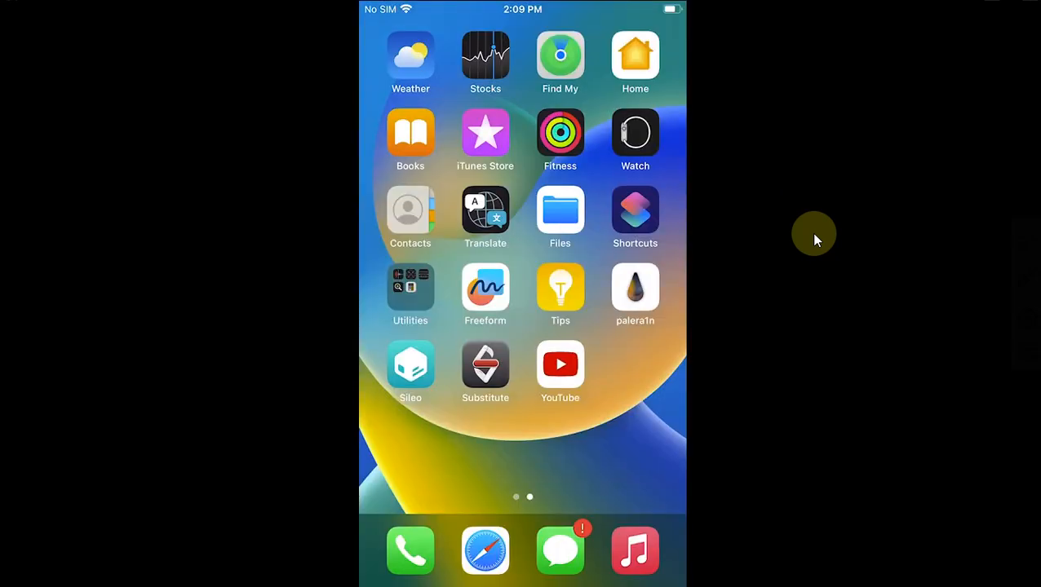
- Respring the phone from the palera1n loader
left_click(635, 287)
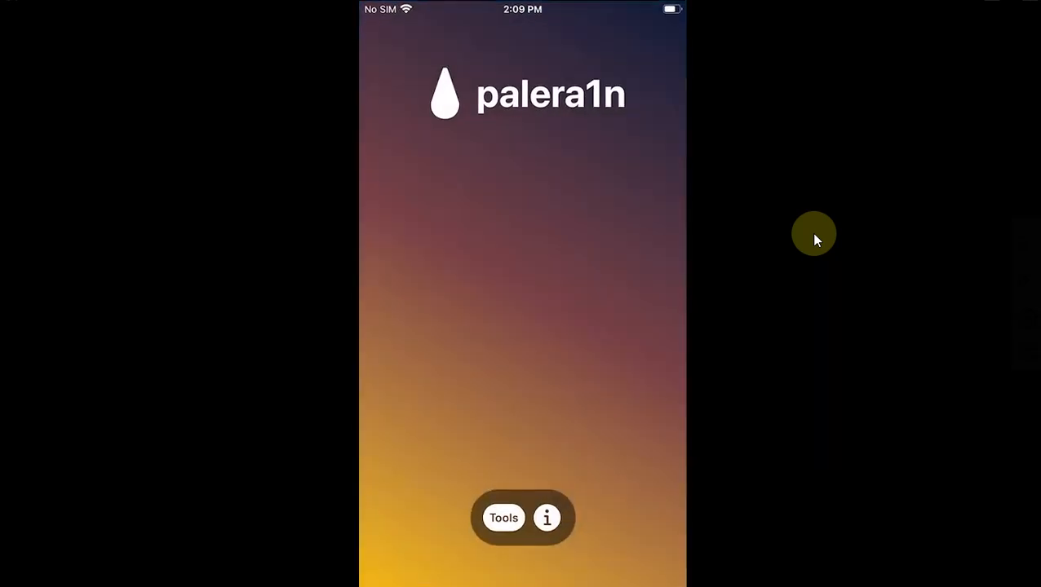
left_click(503, 517)
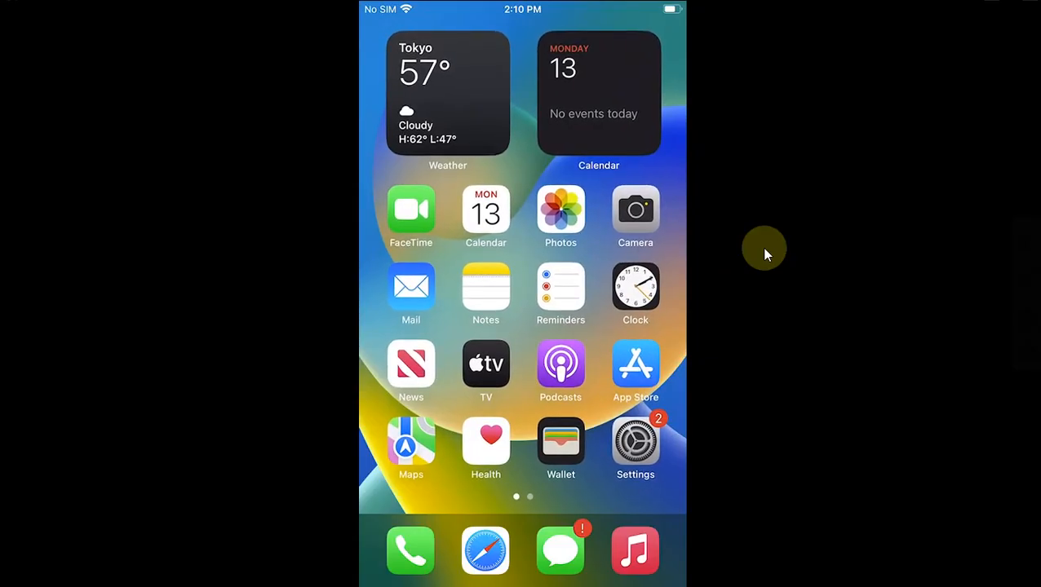
- Launch TikTok from App Store, then confirm Choicy marks App Store as Tweaks Disabled
scroll("left", 3)
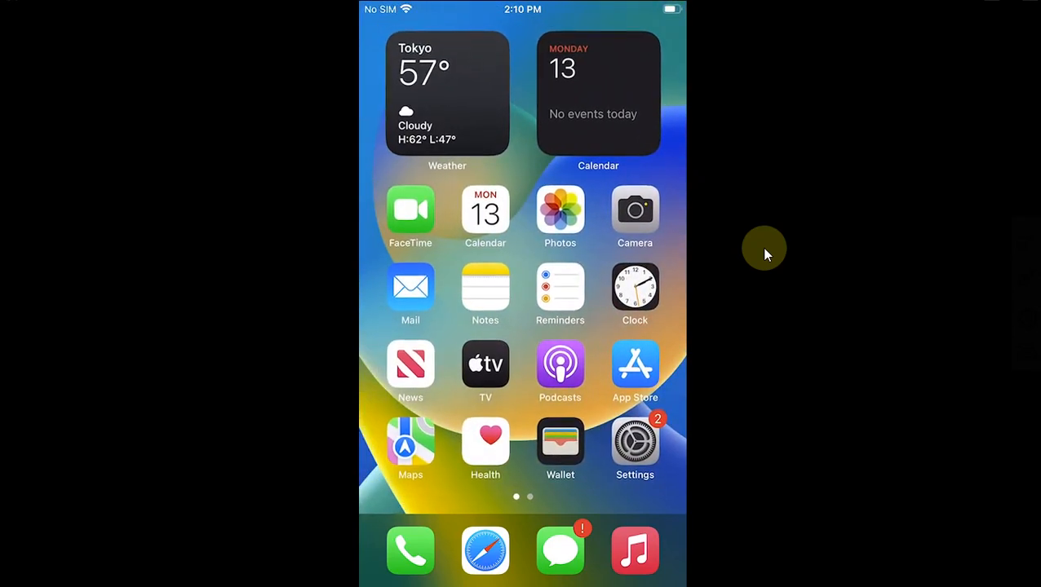
left_click(635, 364)
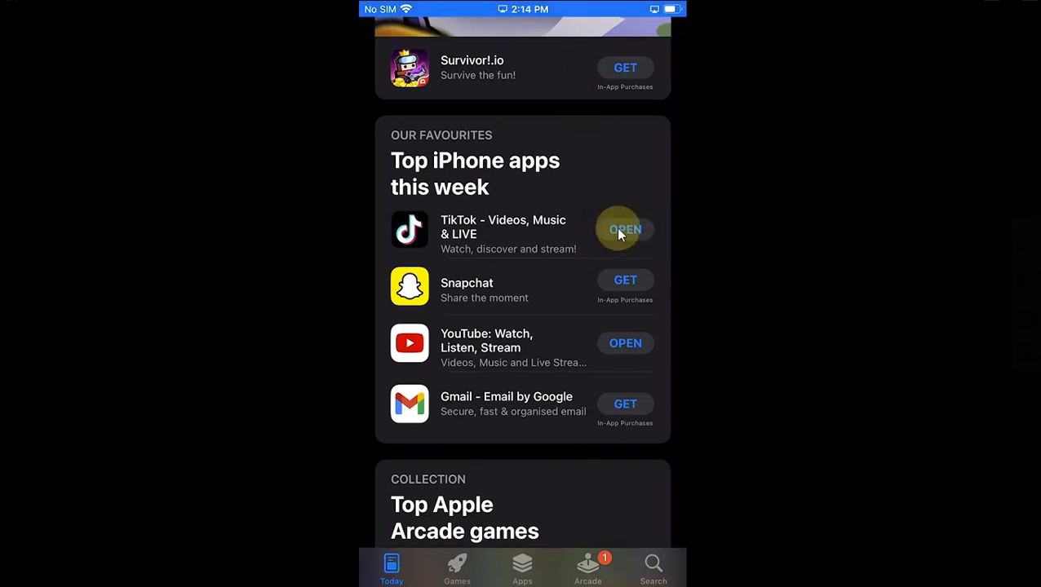
left_click(625, 229)
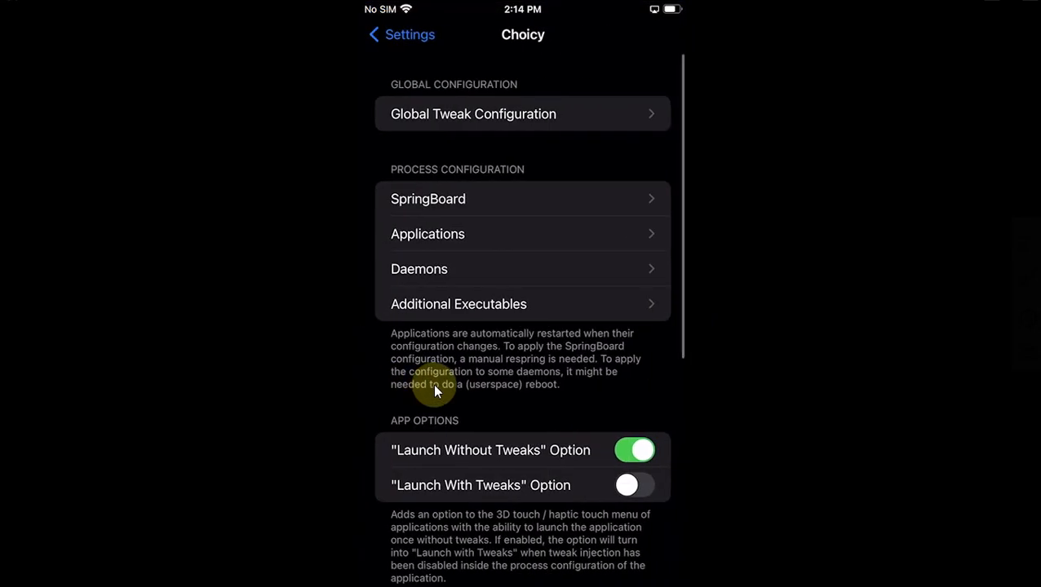
left_click(427, 235)
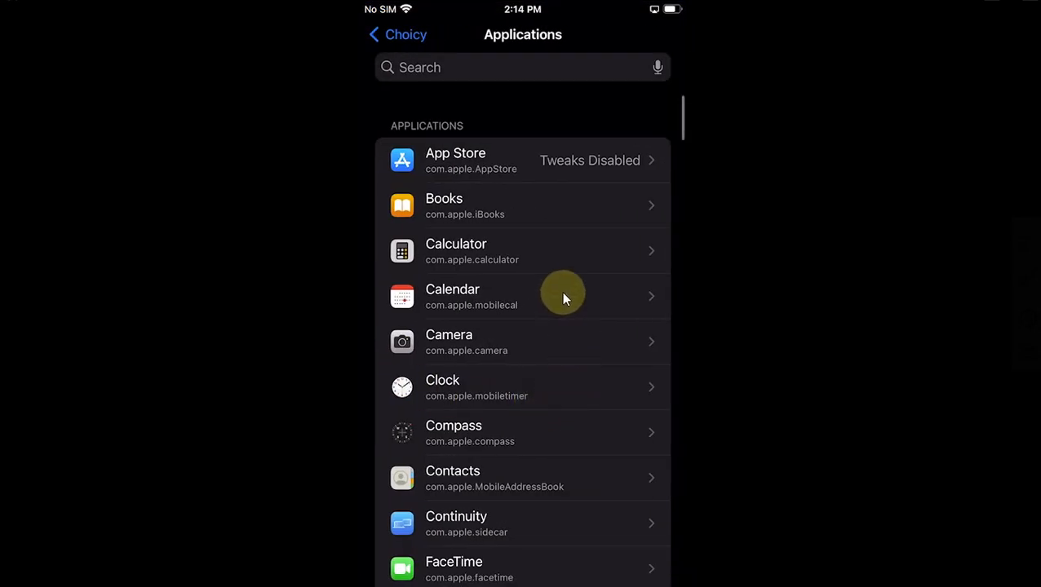